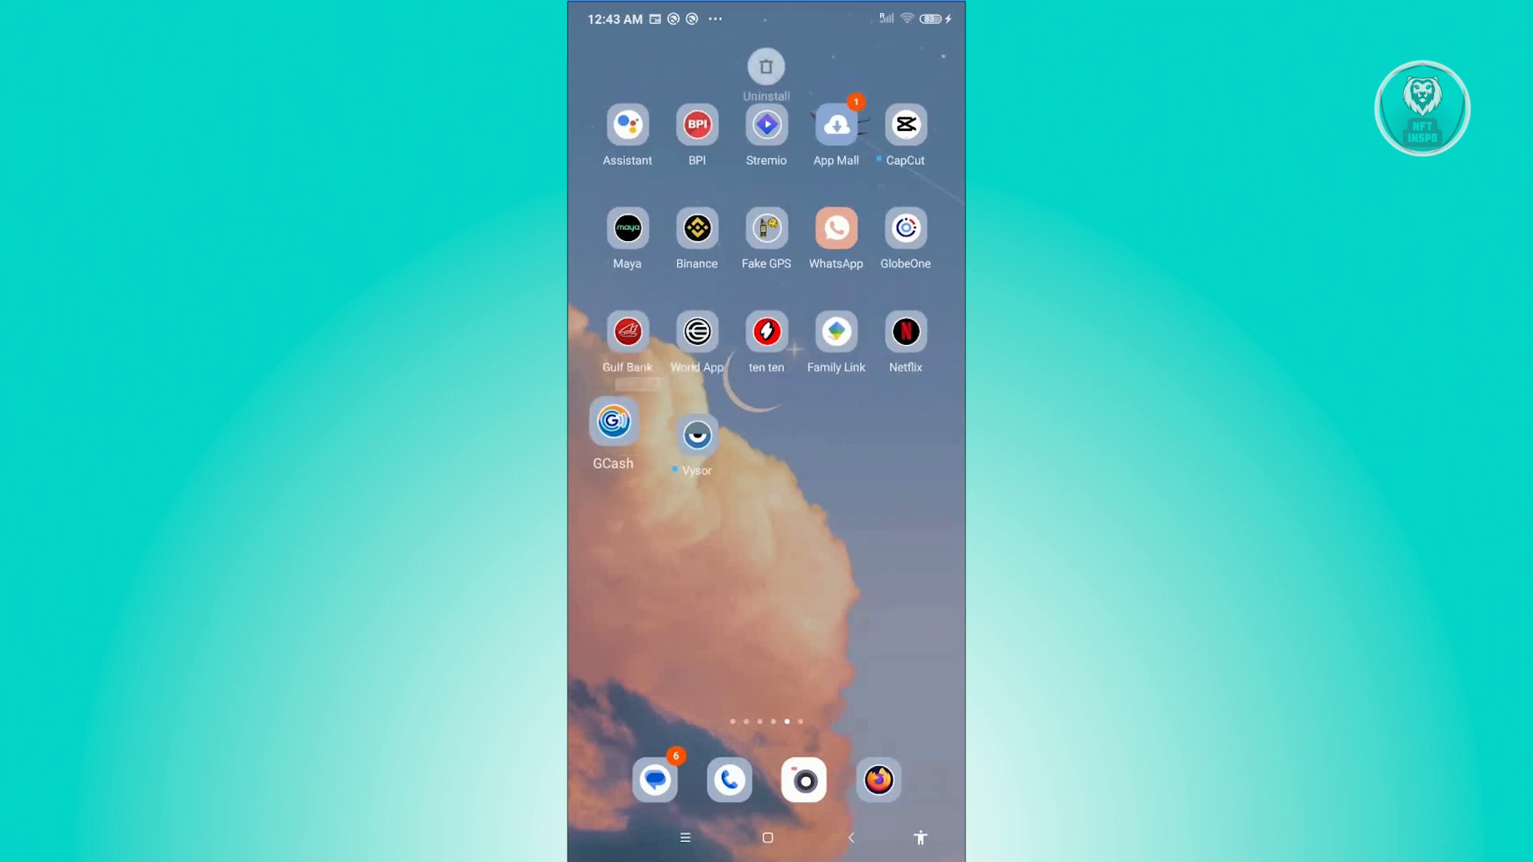
# - Long-press the GCash icon and go to its App info page
pyautogui.click(626, 331)
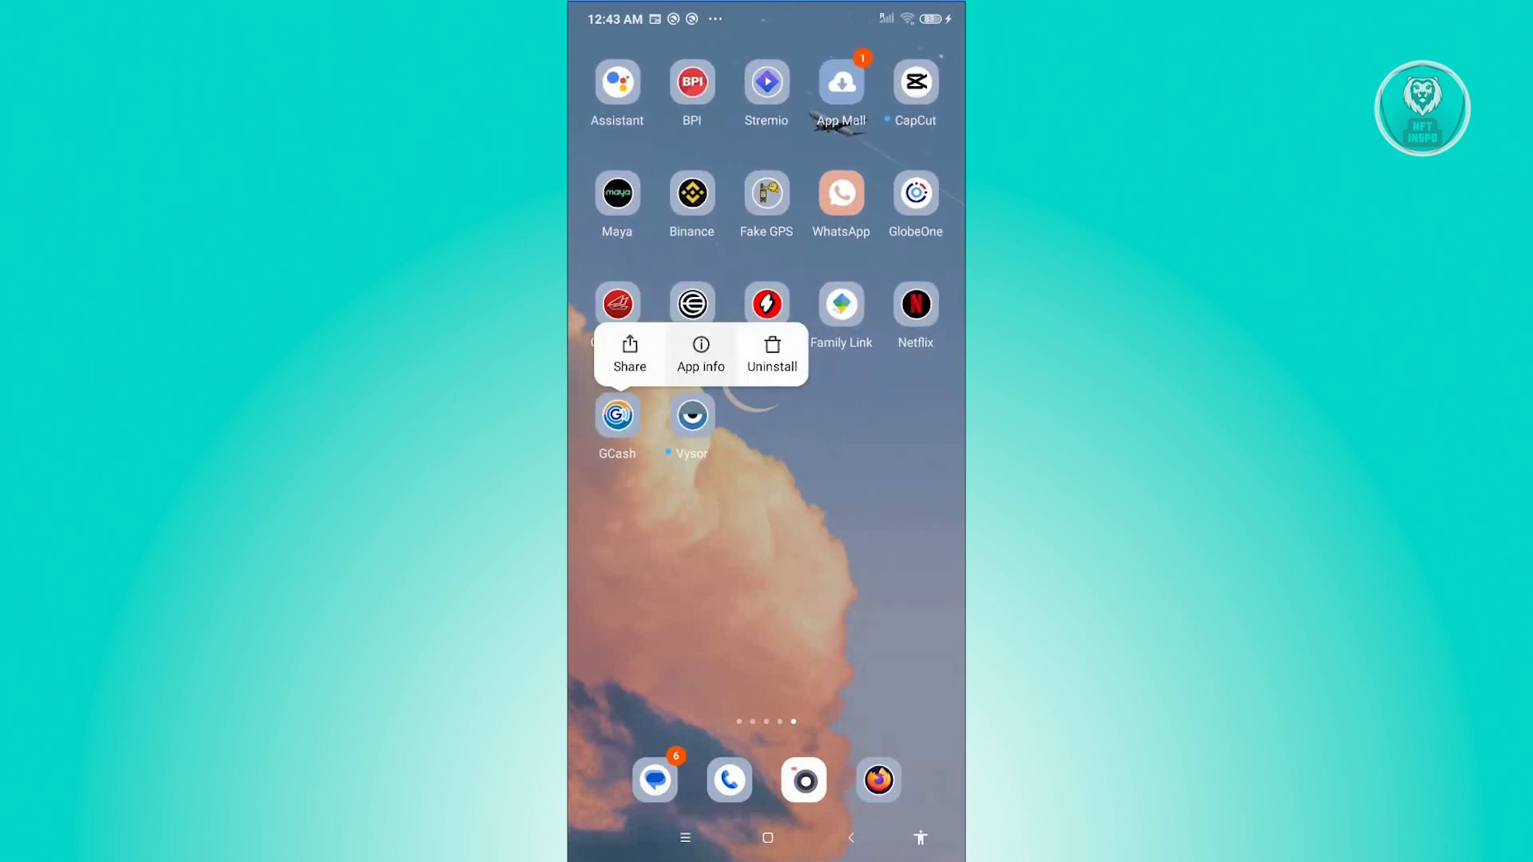
pyautogui.click(699, 355)
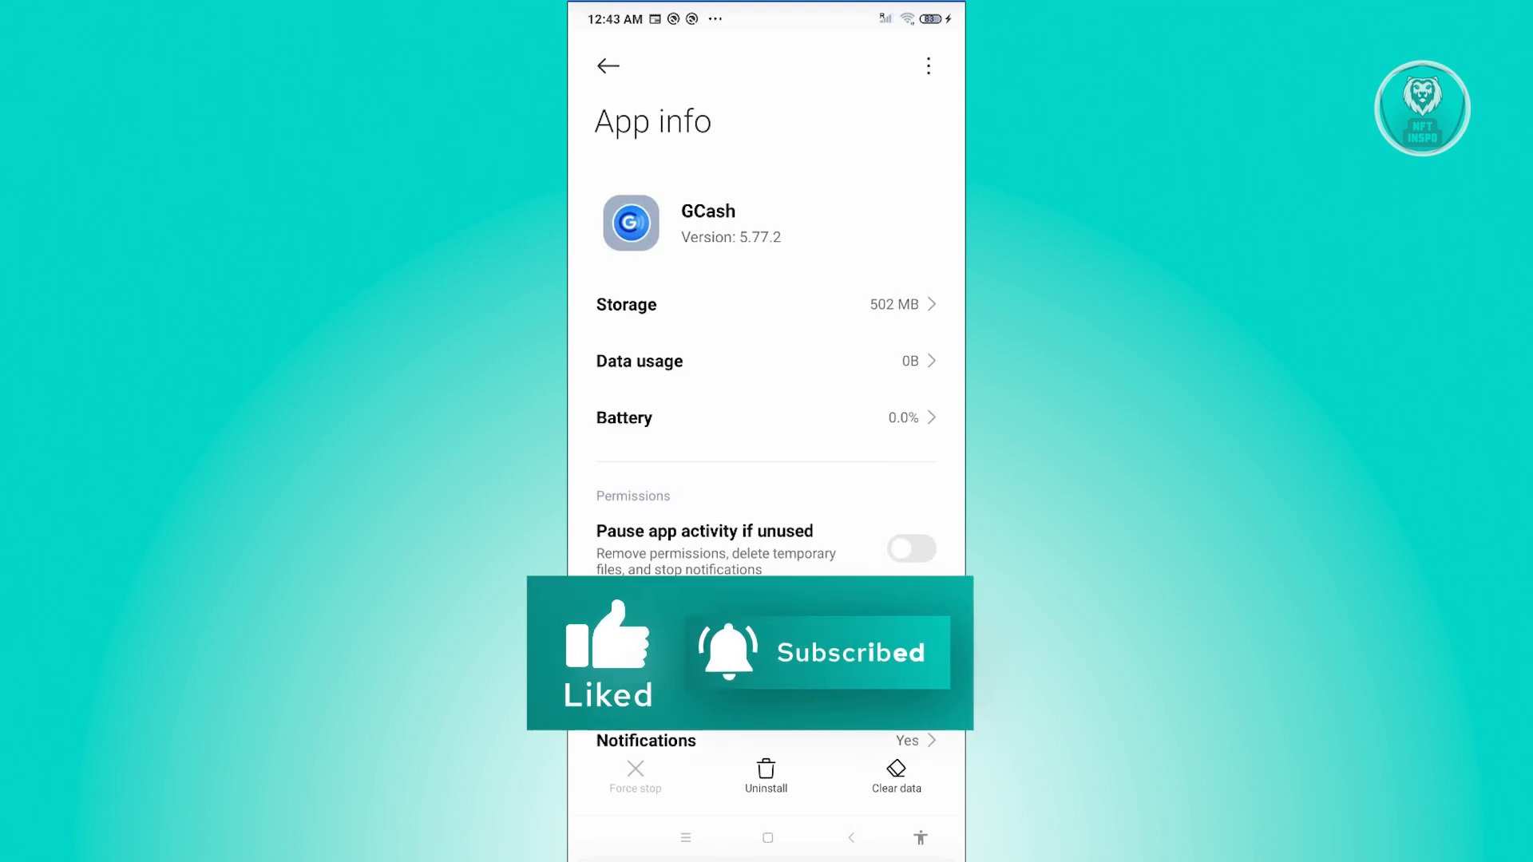
# - Clear only GCash's cache via Clear data > Clear cache and confirm with OK
pyautogui.click(895, 777)
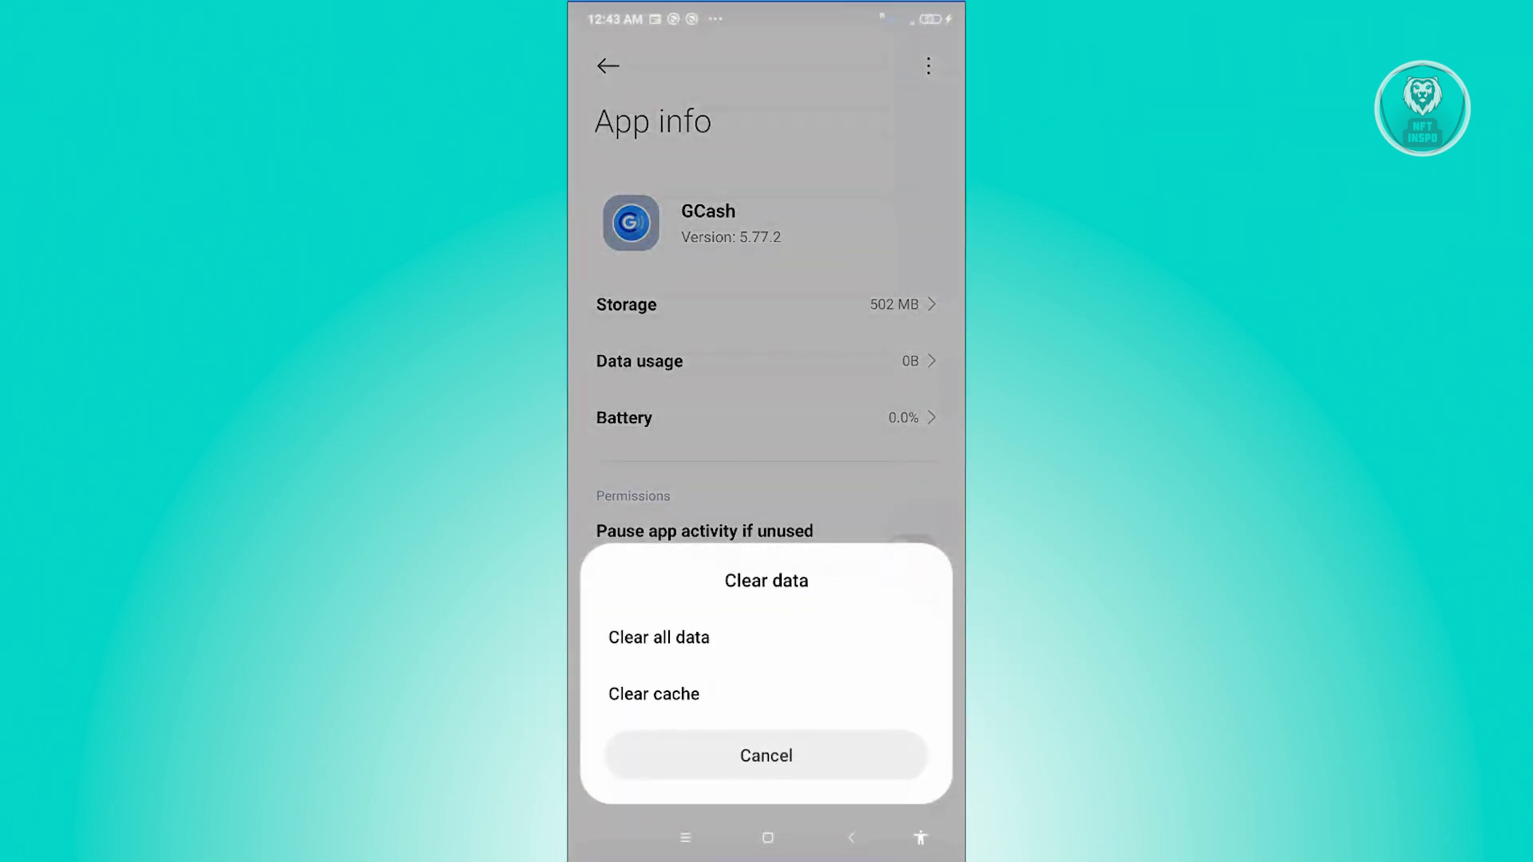
pyautogui.click(653, 693)
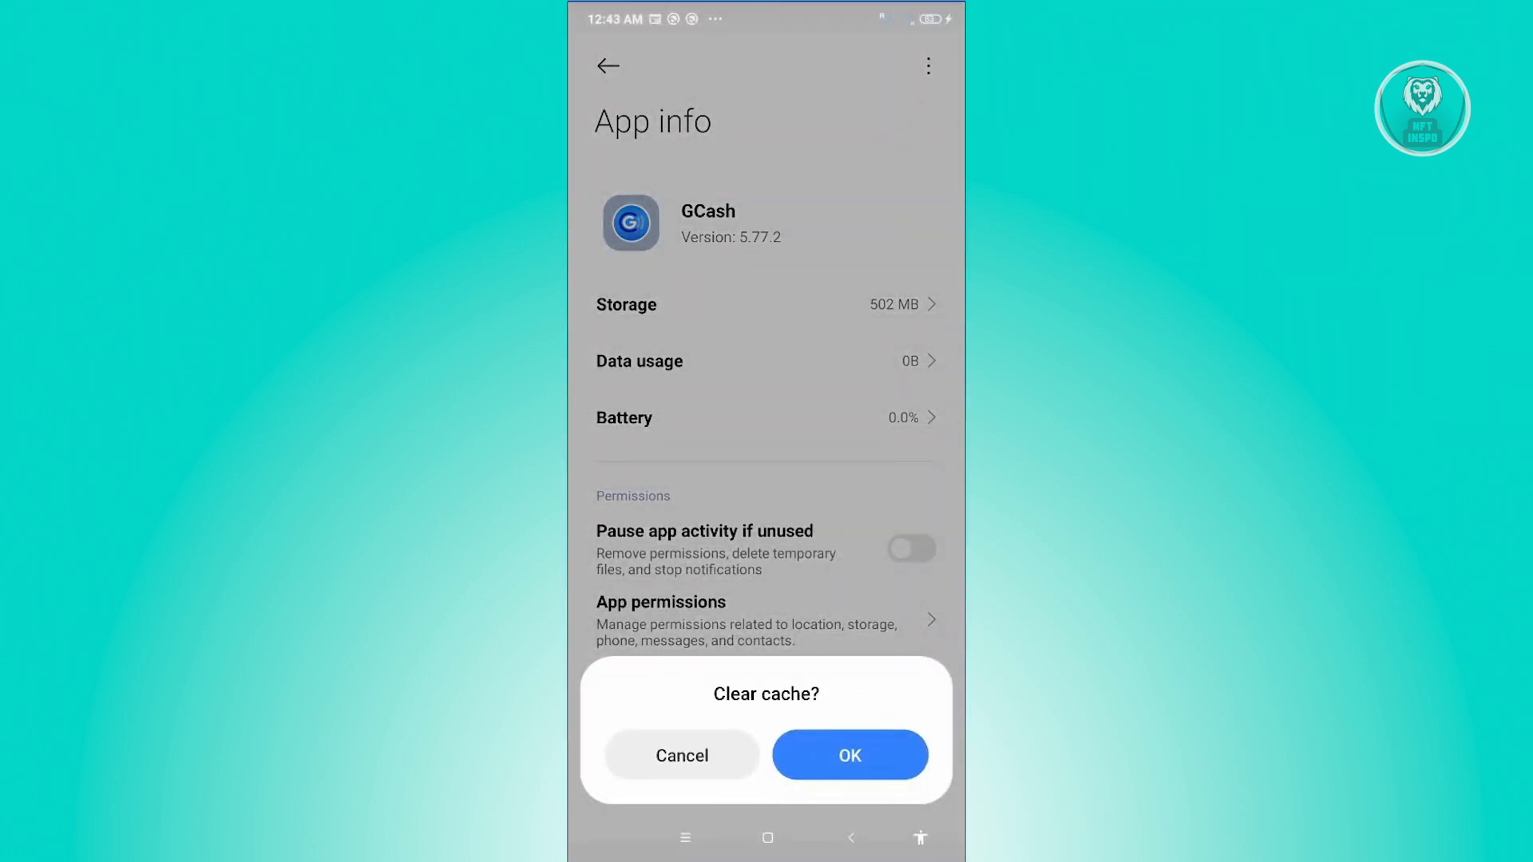
pyautogui.click(848, 755)
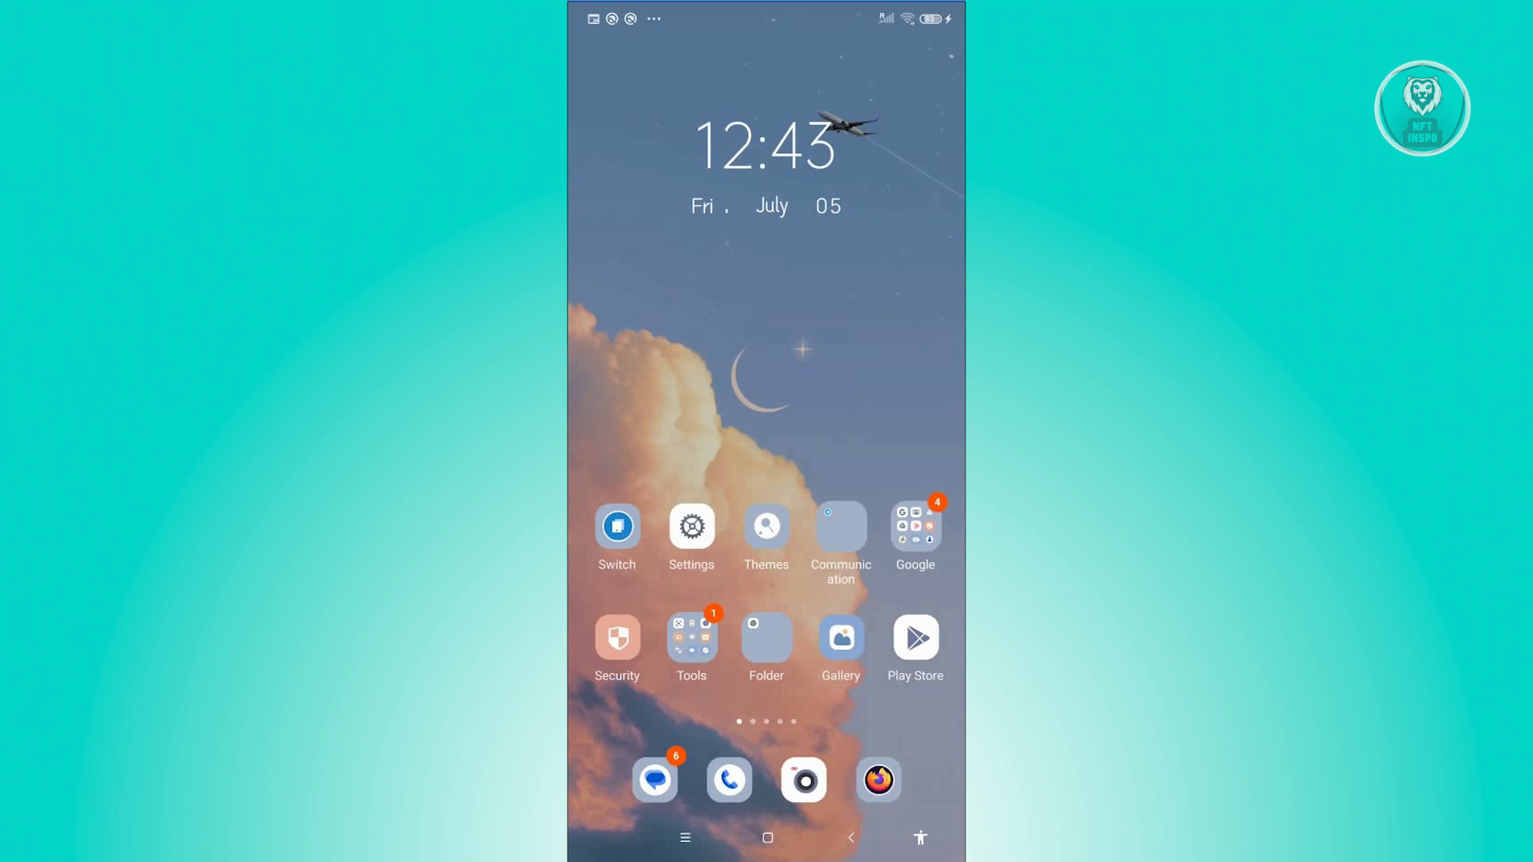
# - Swipe the home screen to its last page showing To-do List and App vault
pyautogui.hscroll(-3)
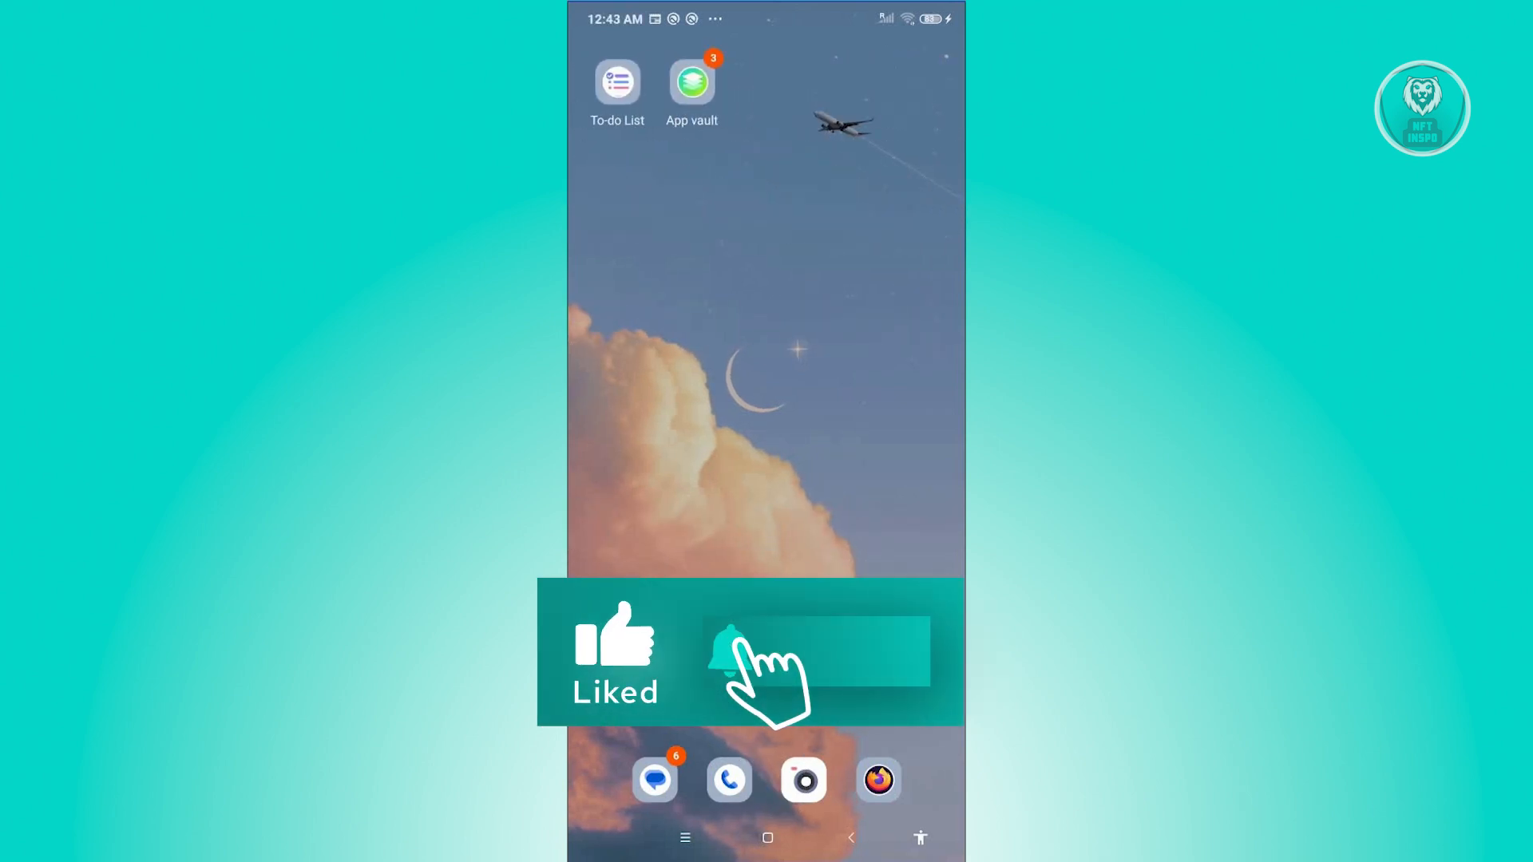
pyautogui.click(730, 652)
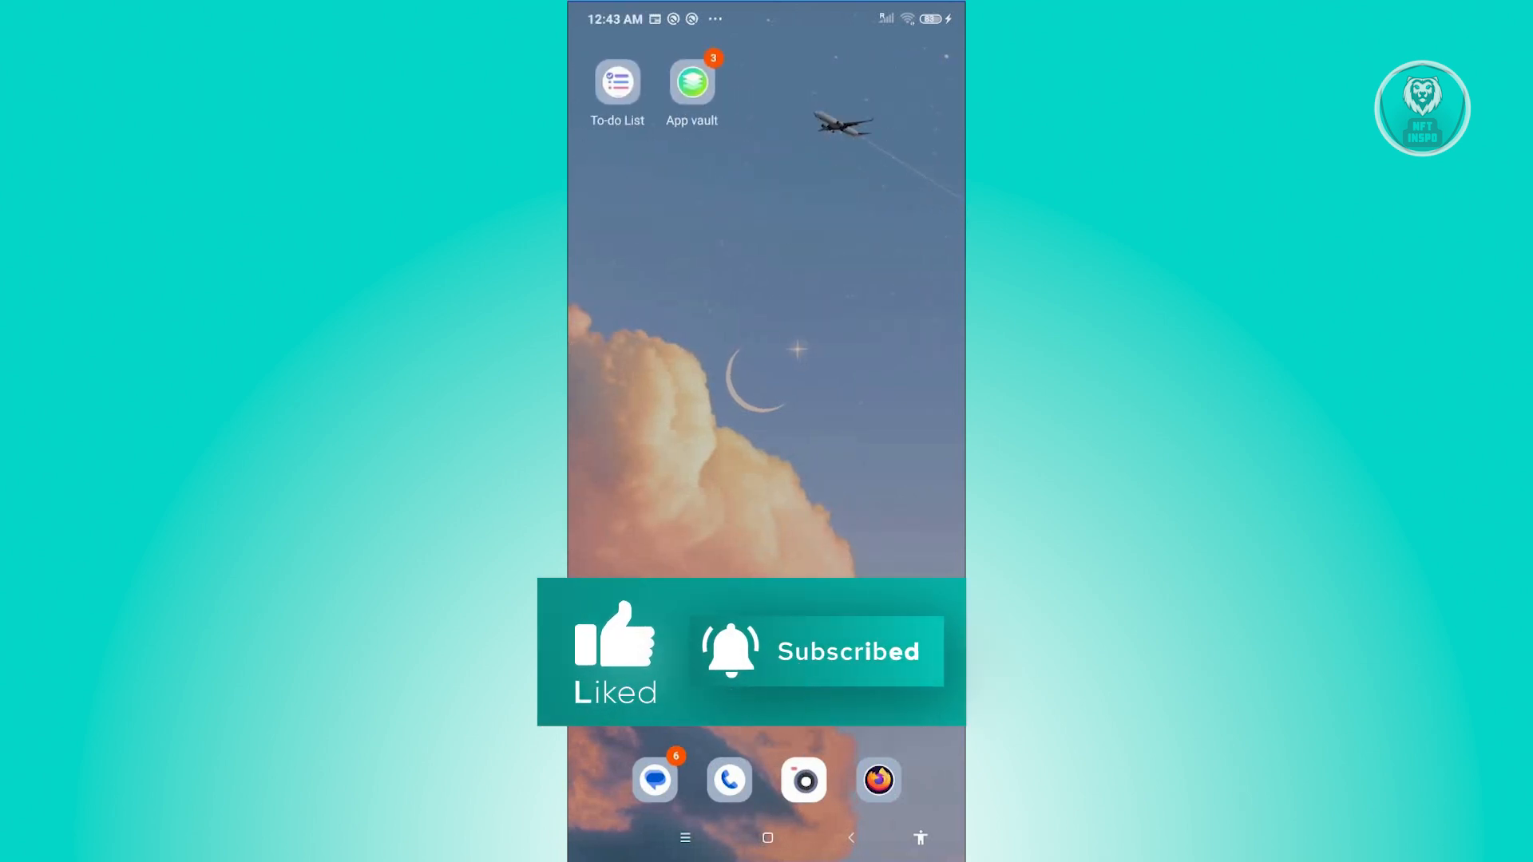